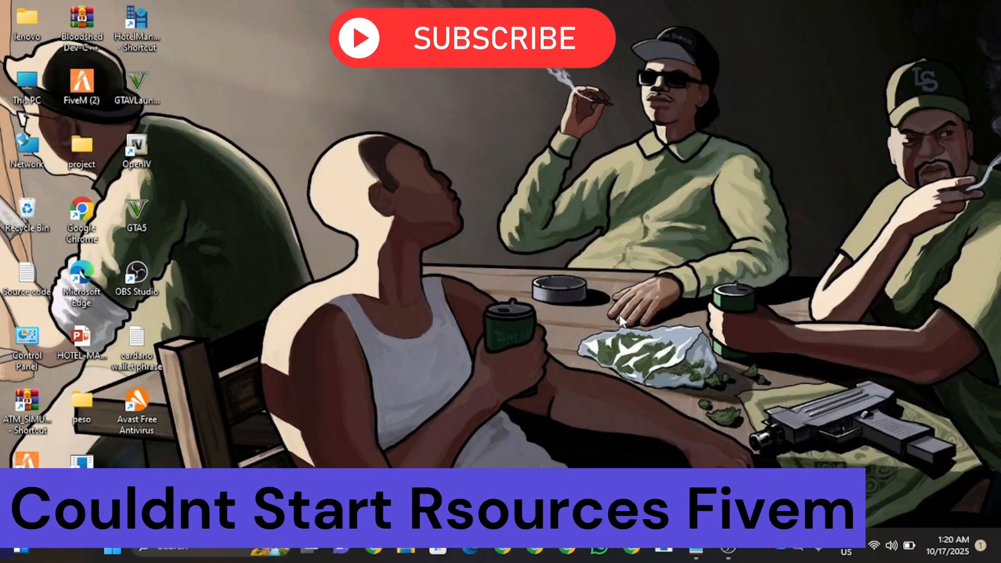
# Search for cmd so Command Prompt appears as the best match
pyautogui.click(472, 38)
pyautogui.write('cmd')
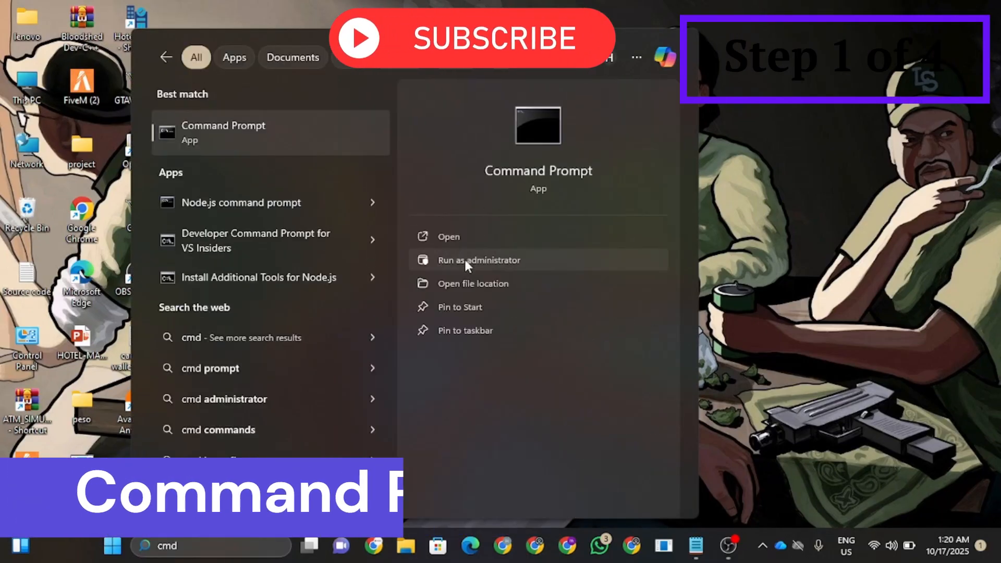
# In an administrator Command Prompt, grant full control of %localappdata%\FiveM via icacls (774 files processed)
pyautogui.click(478, 260)
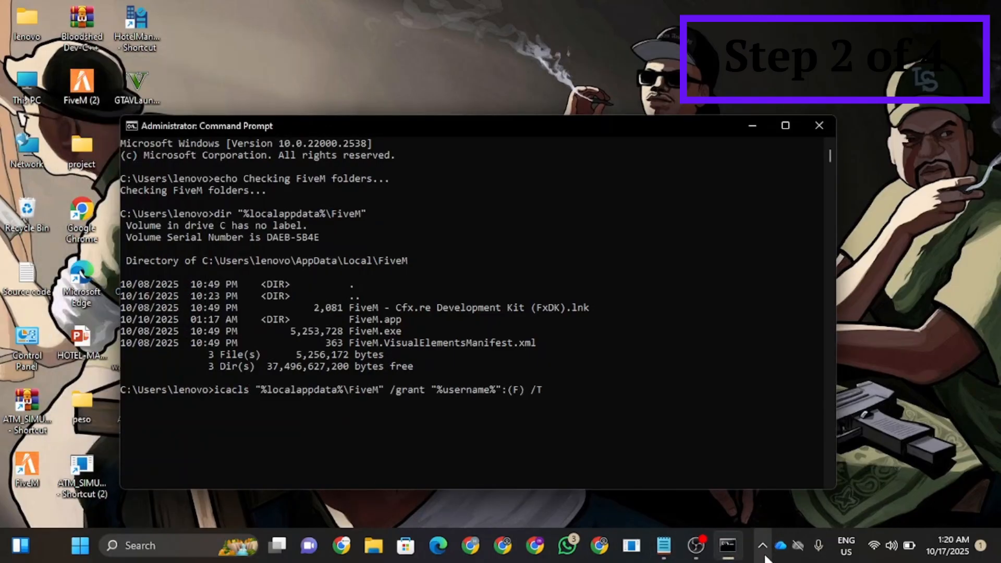
pyautogui.press('enter')
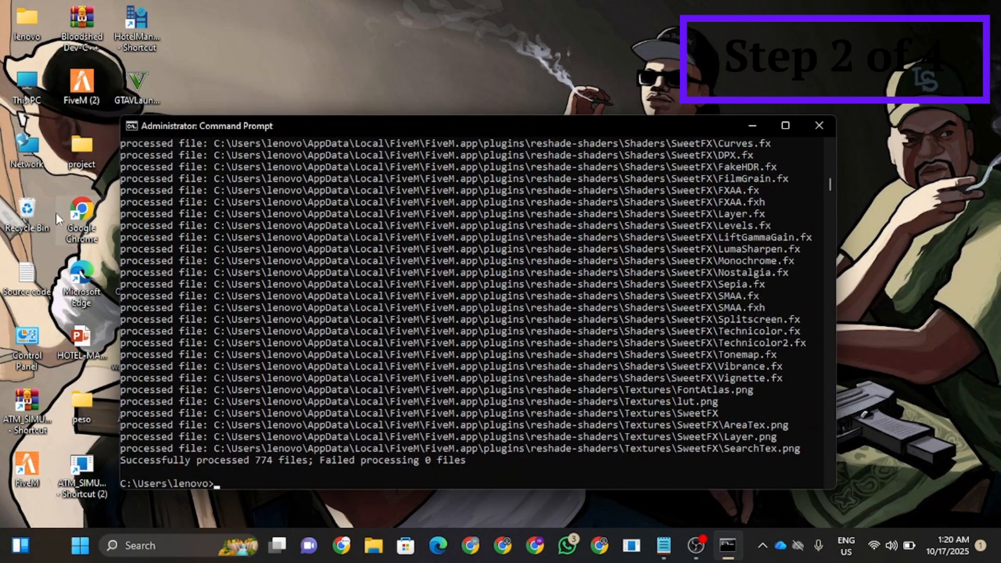
# Run ipconfig/flushdns to flush the DNS cache
pyautogui.write('ipc')
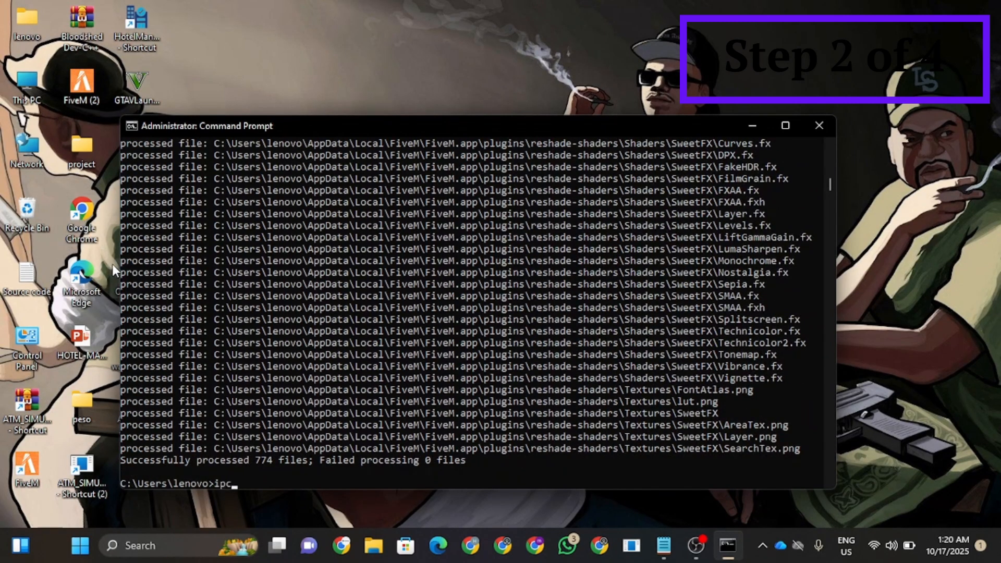
pyautogui.write('onfig/f')
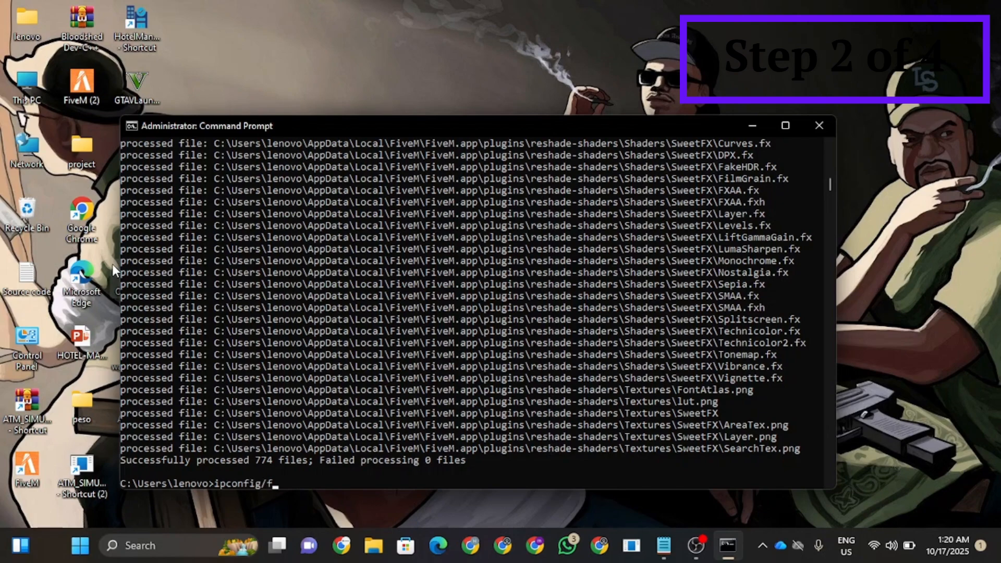
pyautogui.write('lushdn')
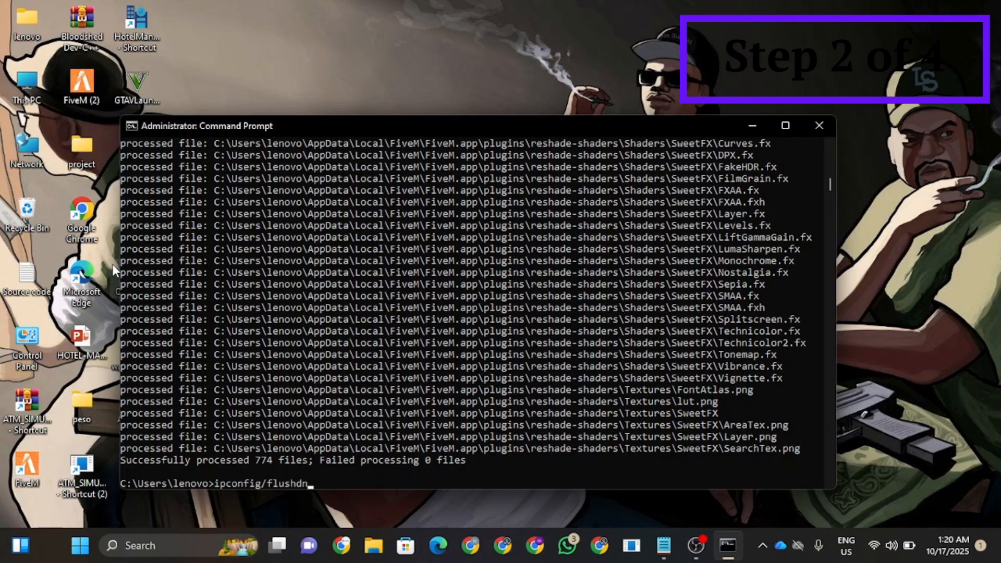
pyautogui.press('enter')
pyautogui.write('Windows Defender Firewall')
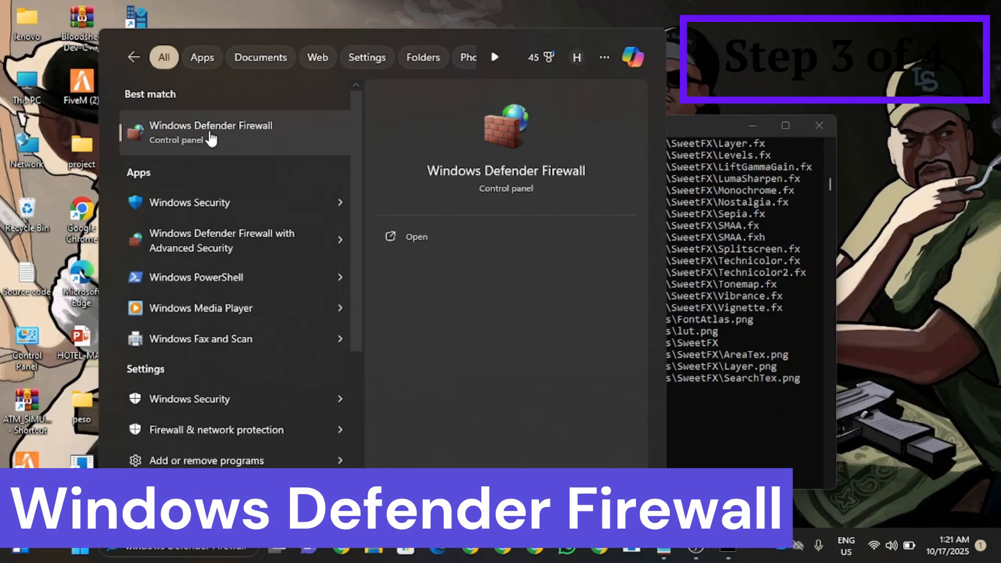
# Go to Windows Defender Firewall's list of allowed apps
pyautogui.click(211, 132)
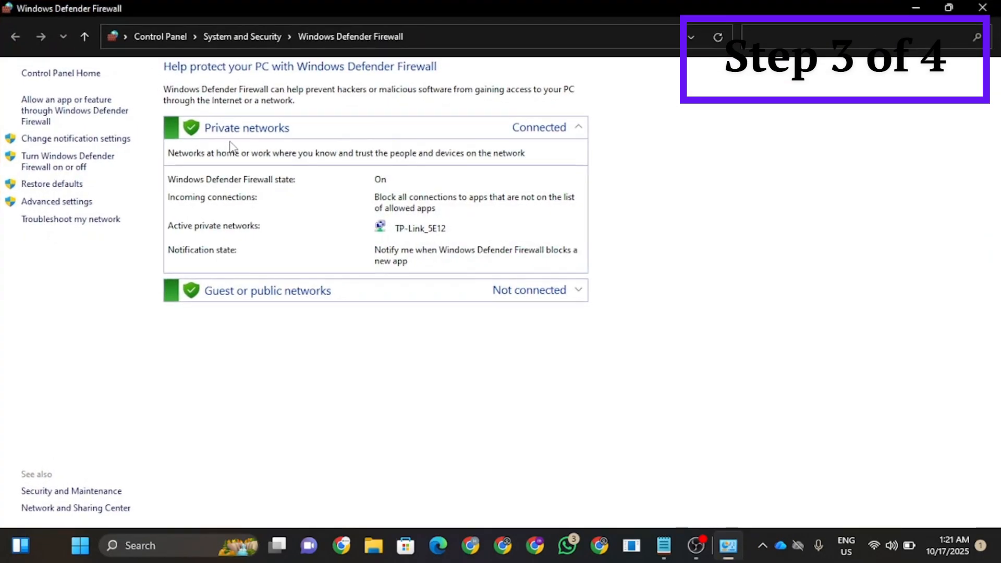
pyautogui.click(67, 111)
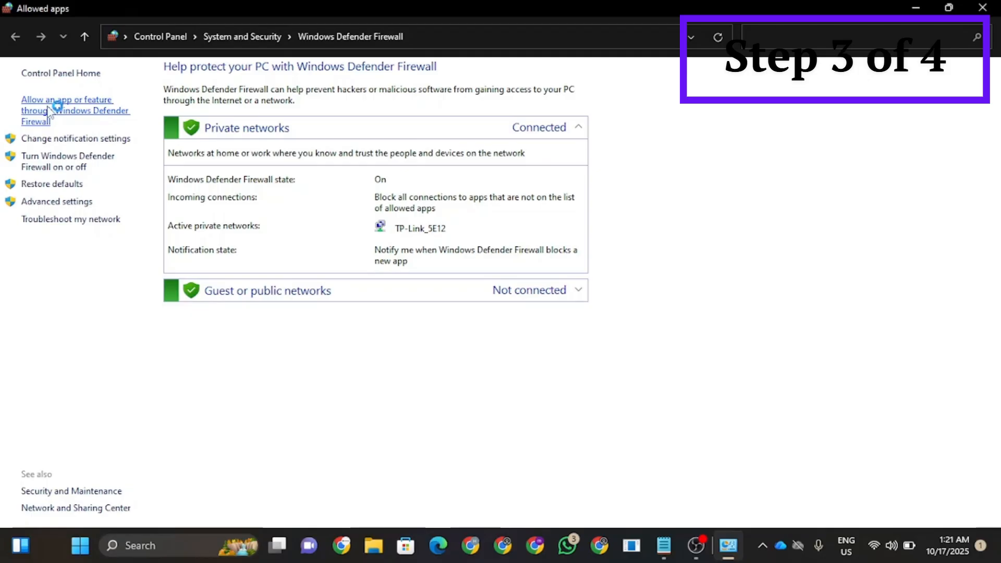
# Add FiveM.exe to the apps allowed through Windows Defender Firewall
pyautogui.click(68, 110)
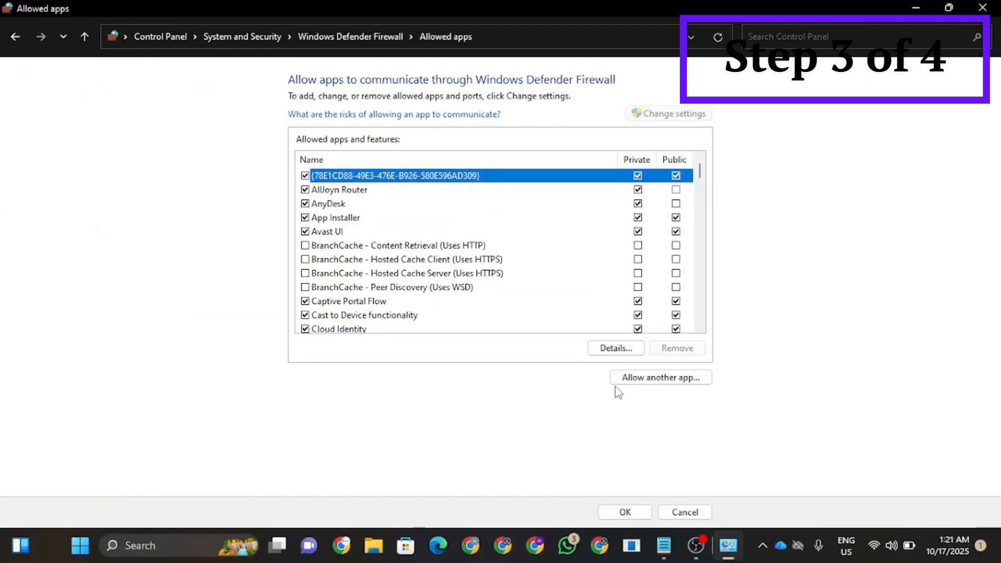
pyautogui.click(661, 377)
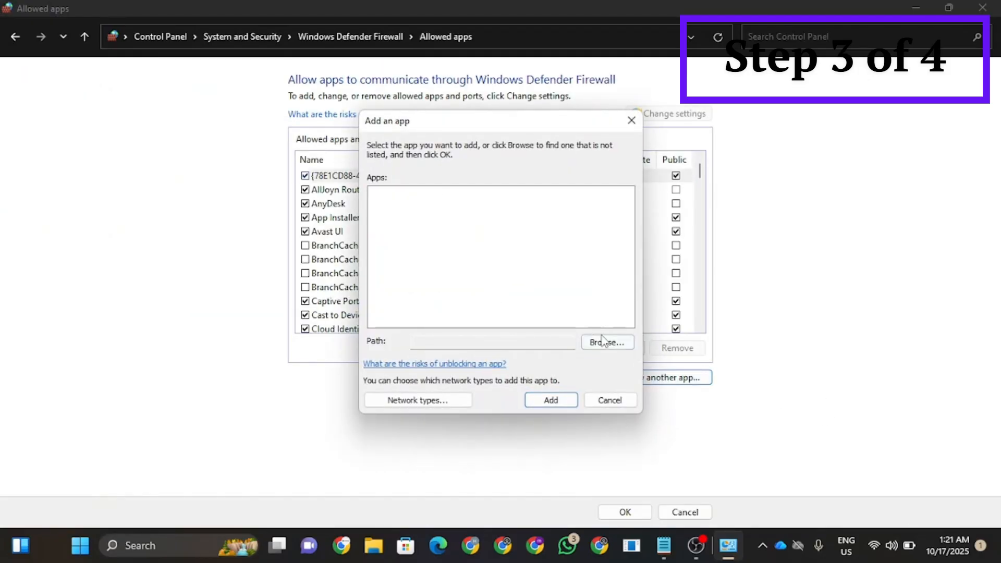
pyautogui.click(606, 342)
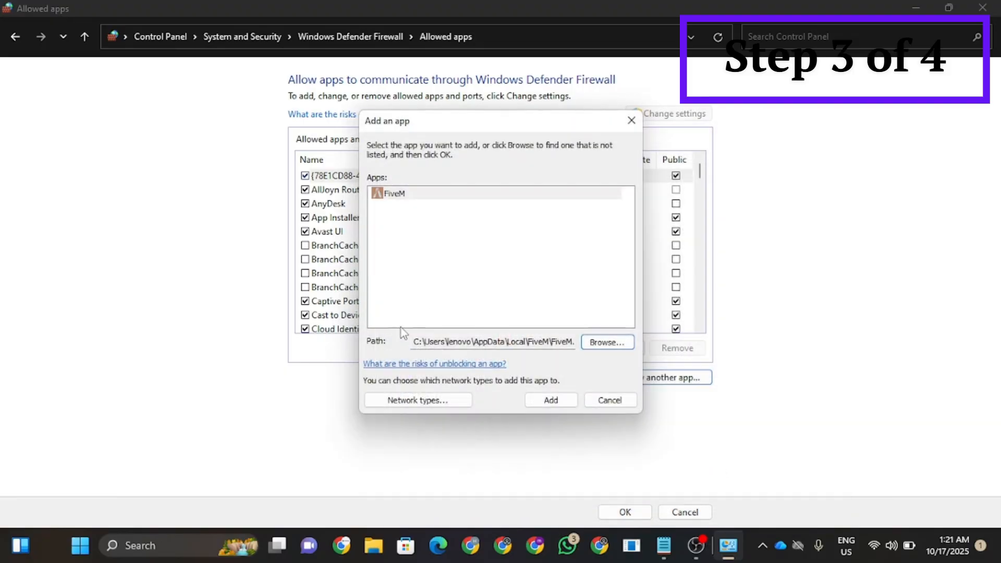
pyautogui.click(393, 193)
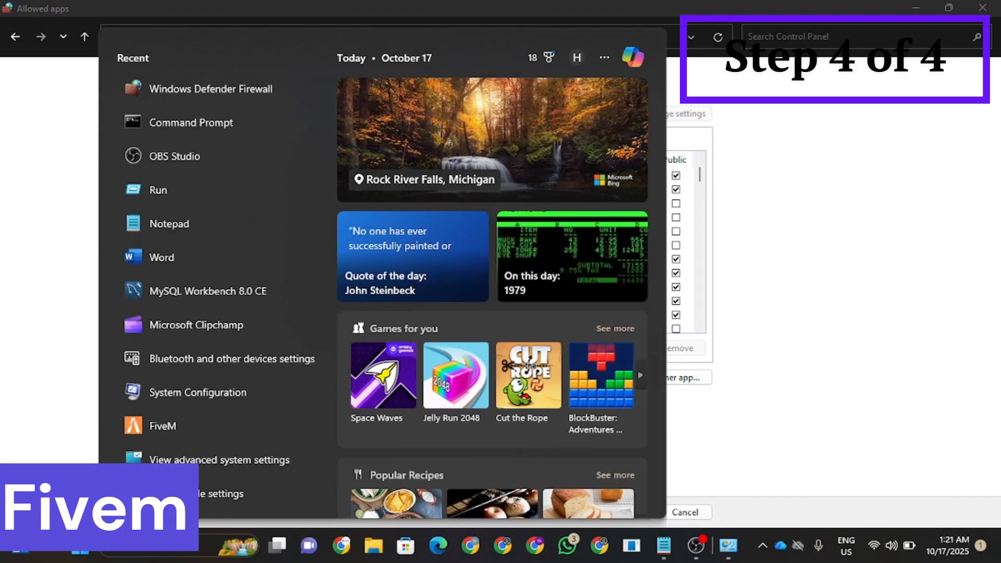
# Search Start for 'five' to reach FiveM's file location
pyautogui.write('five')
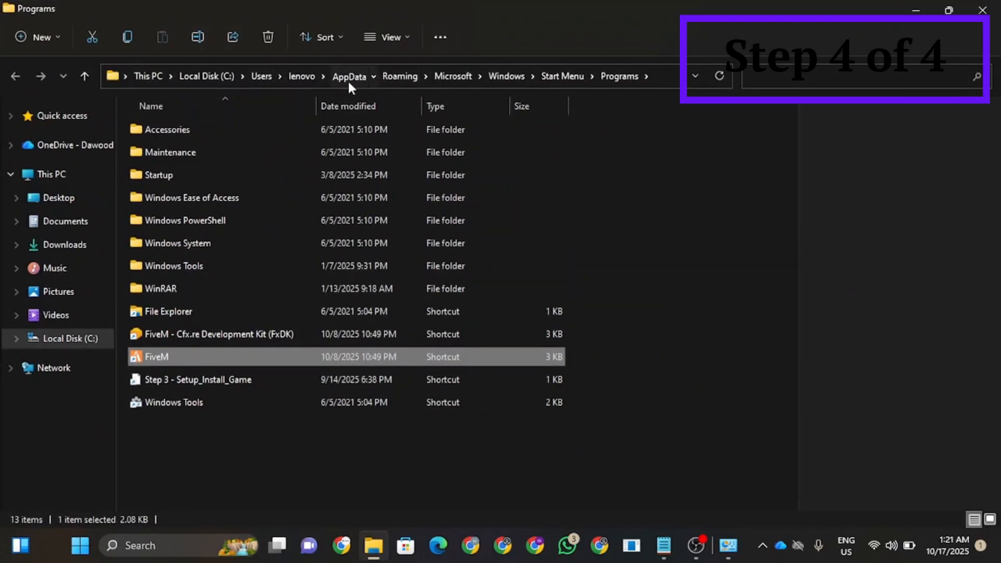
# Navigate AppData > Local > FiveM > data and select the cache and server_cache folders
pyautogui.click(349, 76)
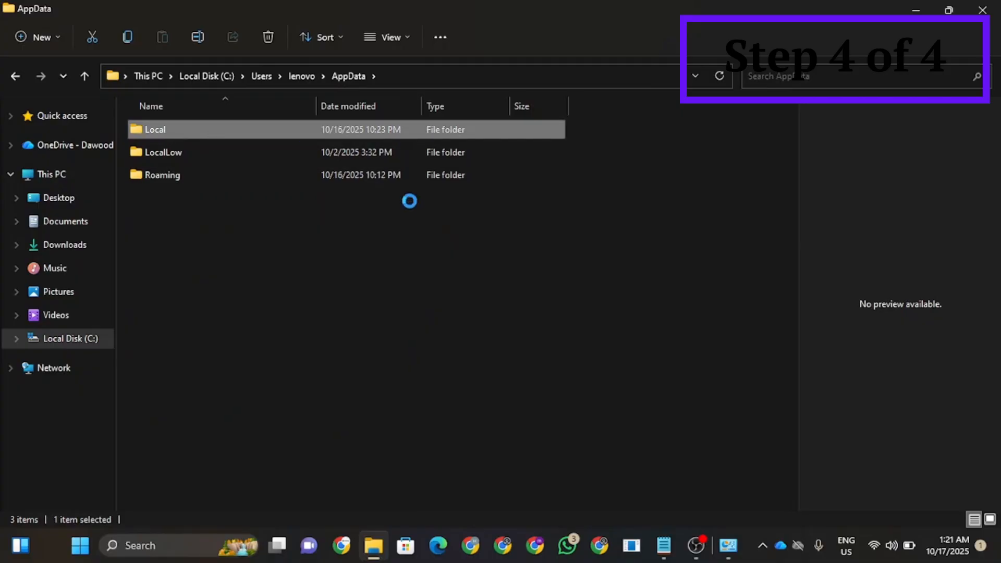
pyautogui.doubleClick(155, 129)
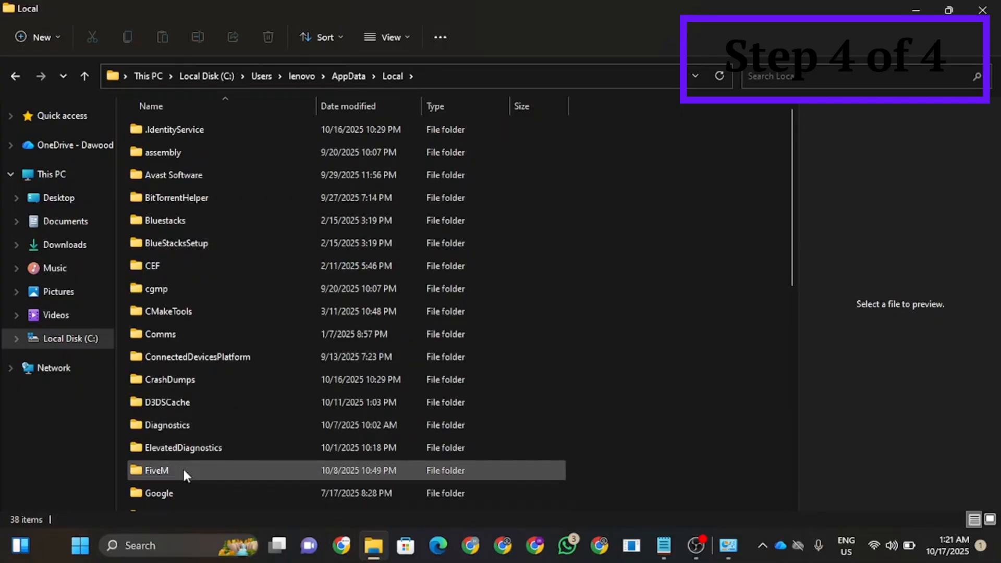
pyautogui.doubleClick(156, 470)
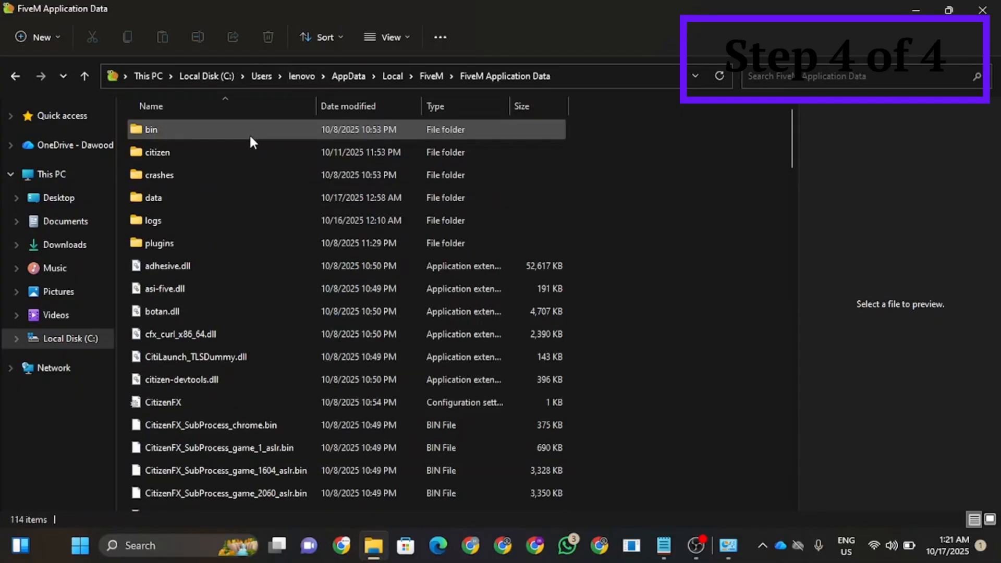
pyautogui.click(157, 152)
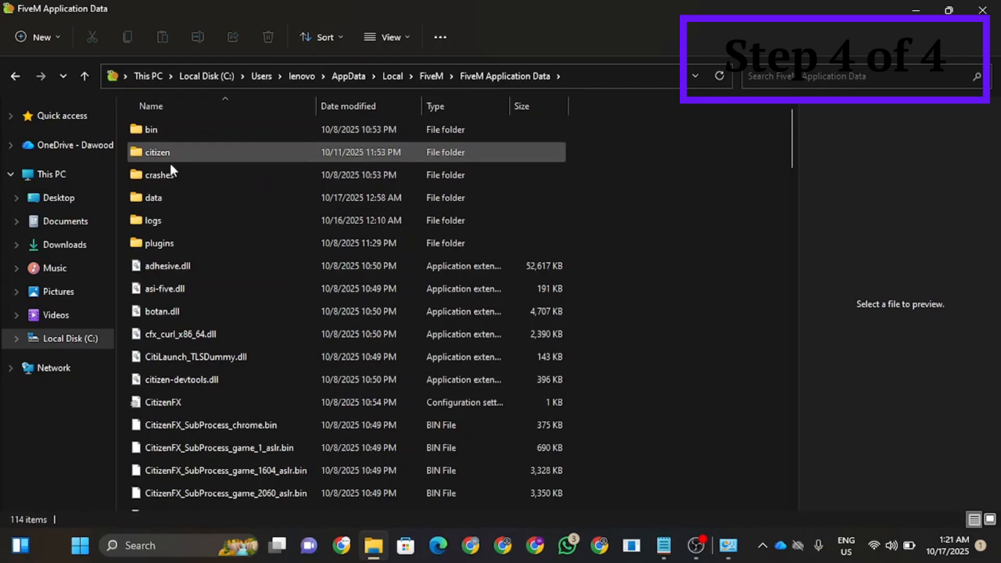
pyautogui.doubleClick(153, 197)
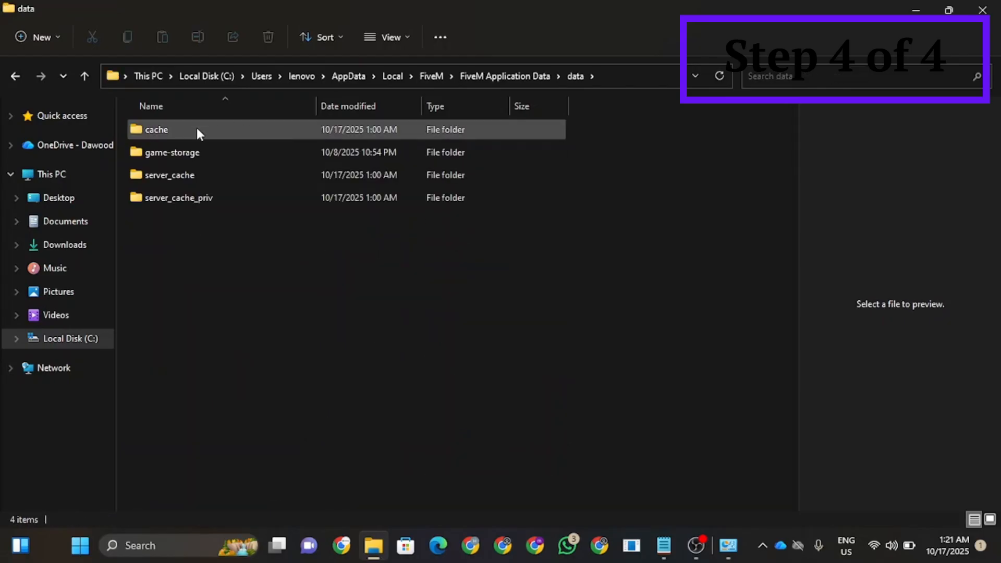
pyautogui.click(169, 174)
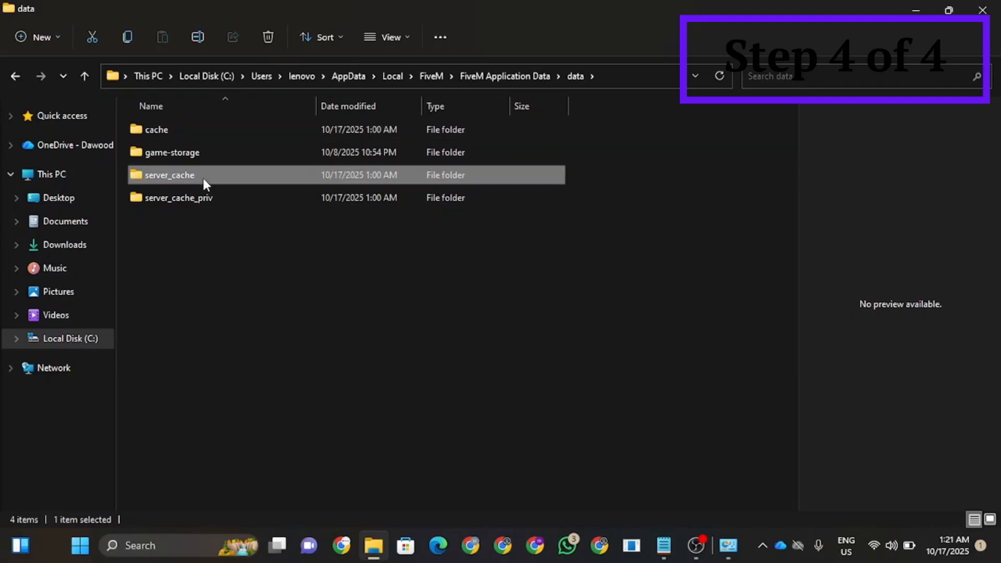
pyautogui.click(179, 197)
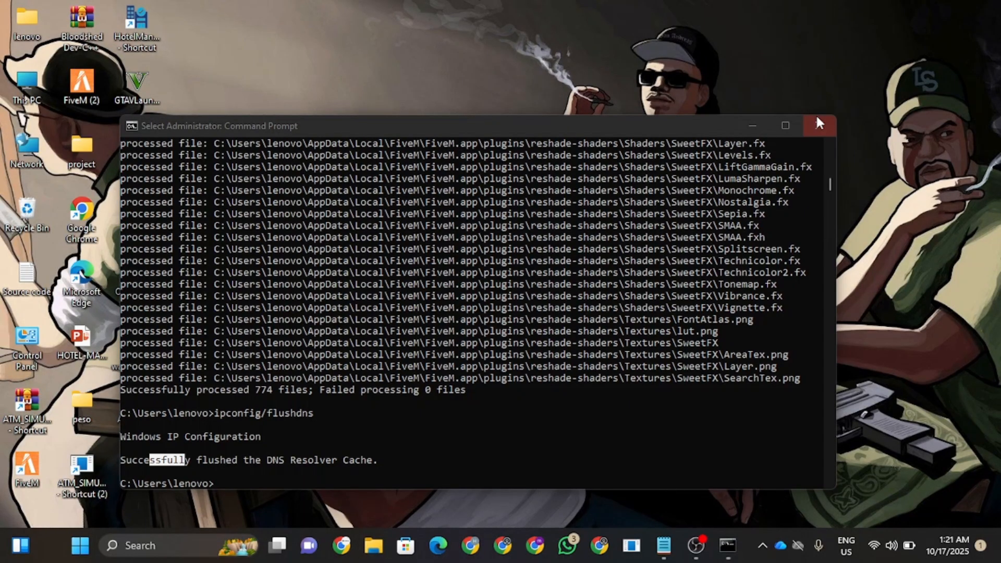
# Close the Command Prompt window, leaving the desktop
pyautogui.click(819, 125)
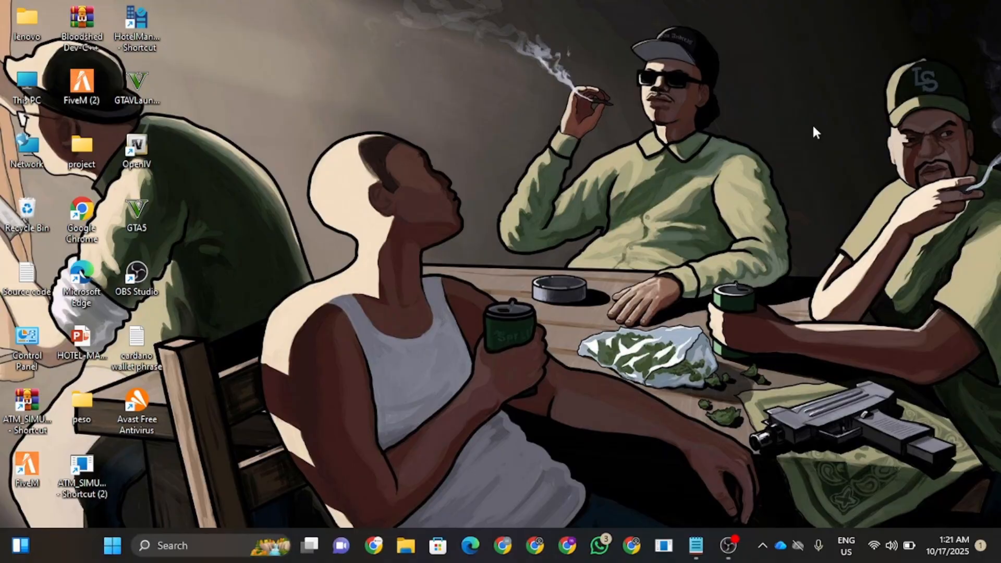